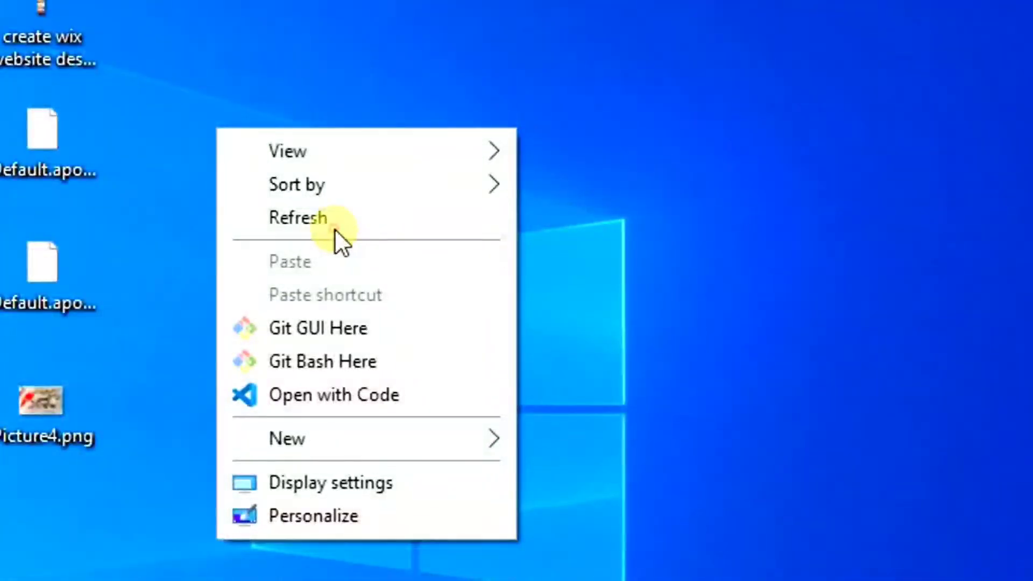
Step: Refresh the desktop from its right-click menu and bring up the Run dialog
left_click(298, 217)
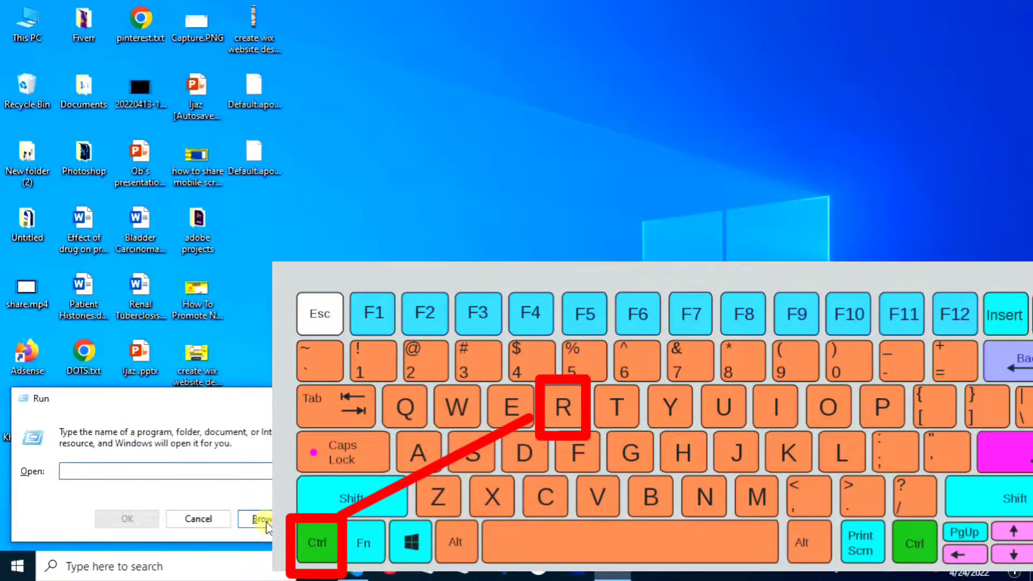
Step: Run %temp% to show the user's local Temp folder in File Explorer
type("%")
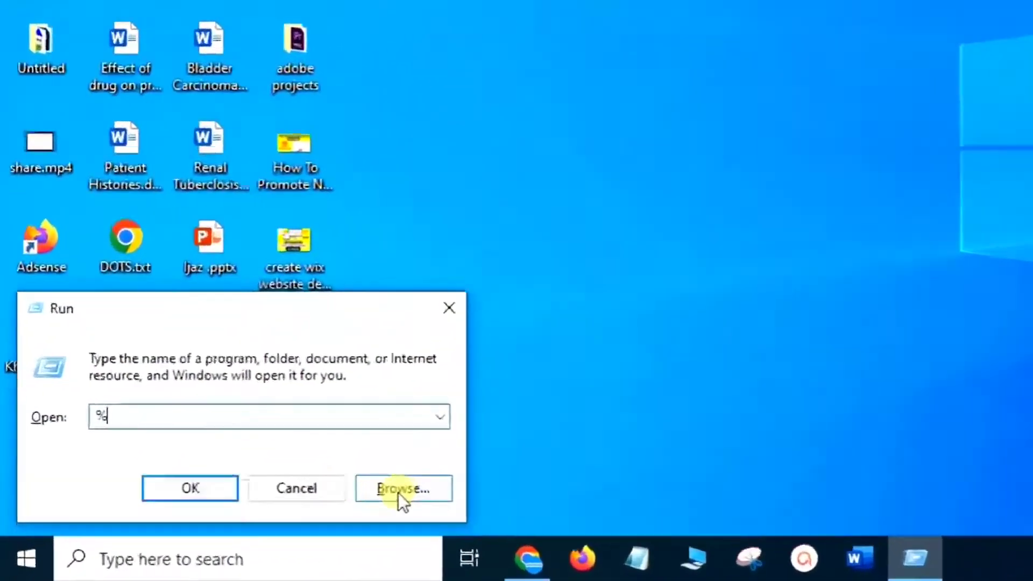
type("t")
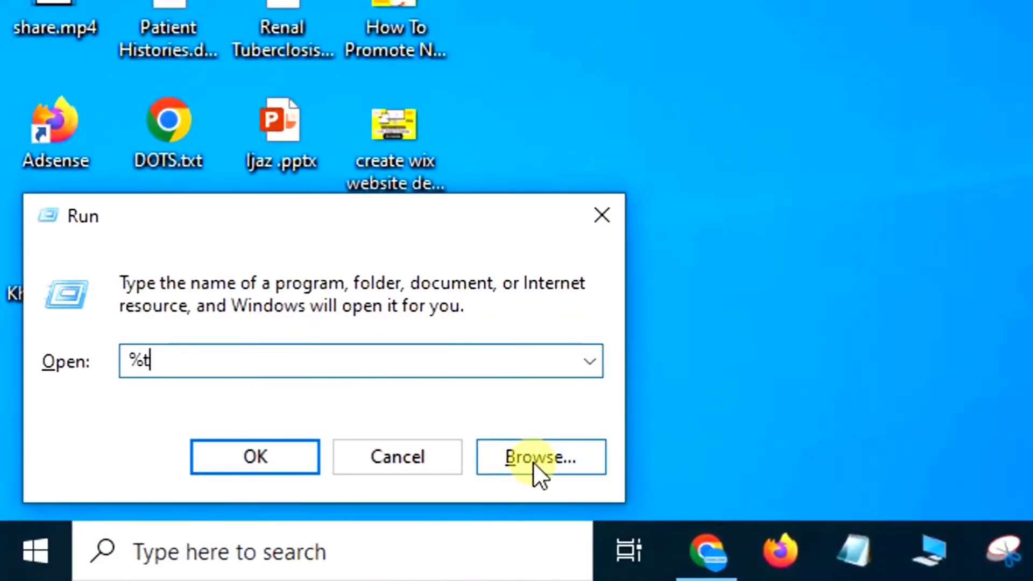
type("emp%")
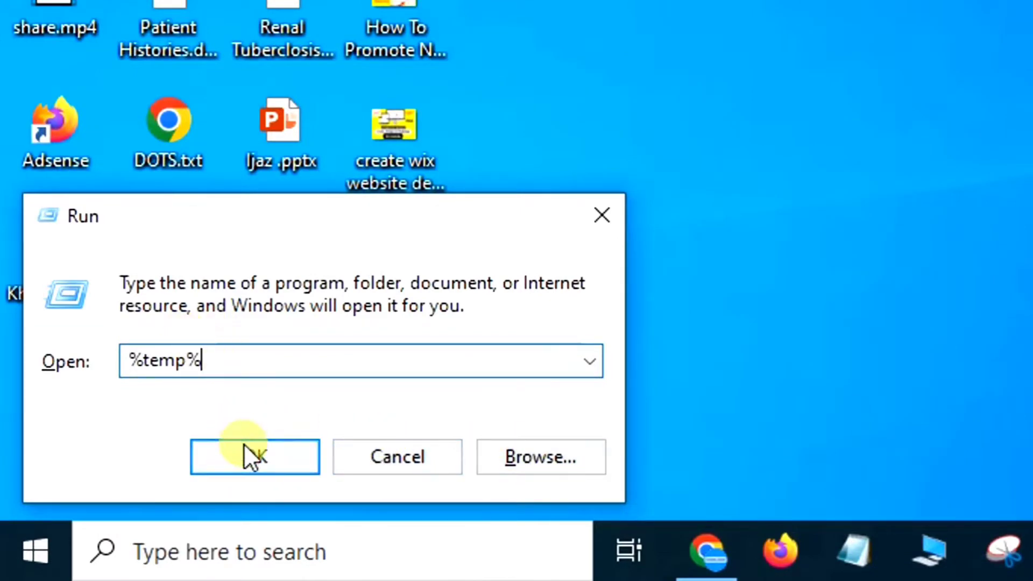
left_click(254, 456)
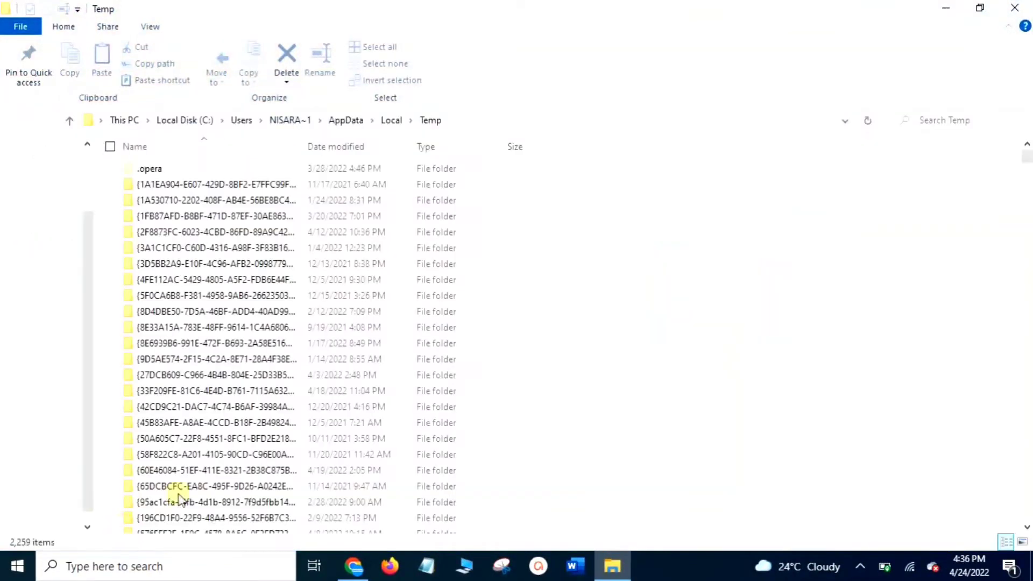
Step: Select all items in the local Temp folder and delete them, skipping the protected folder
left_click(214, 294)
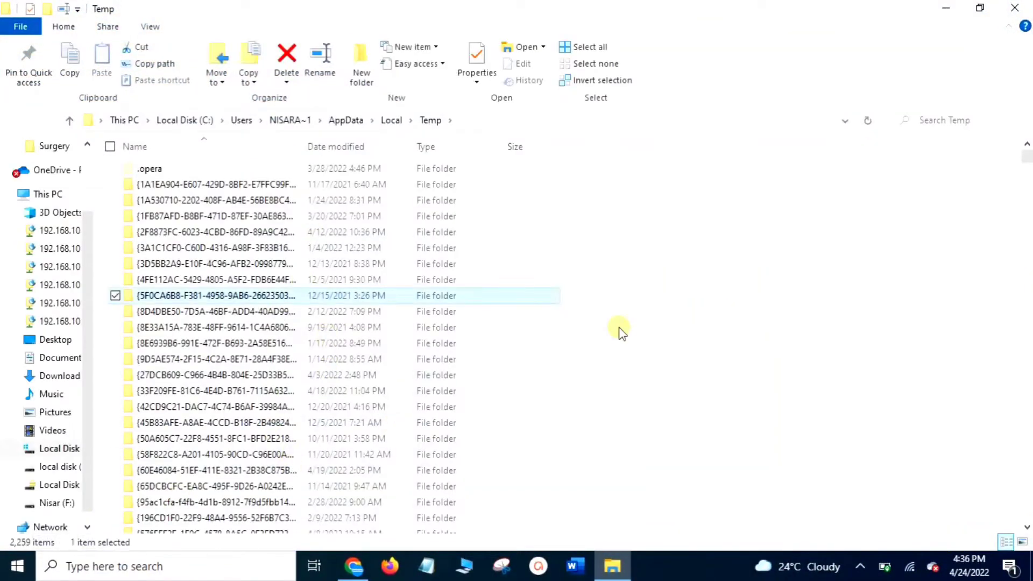
key("ctrl+a")
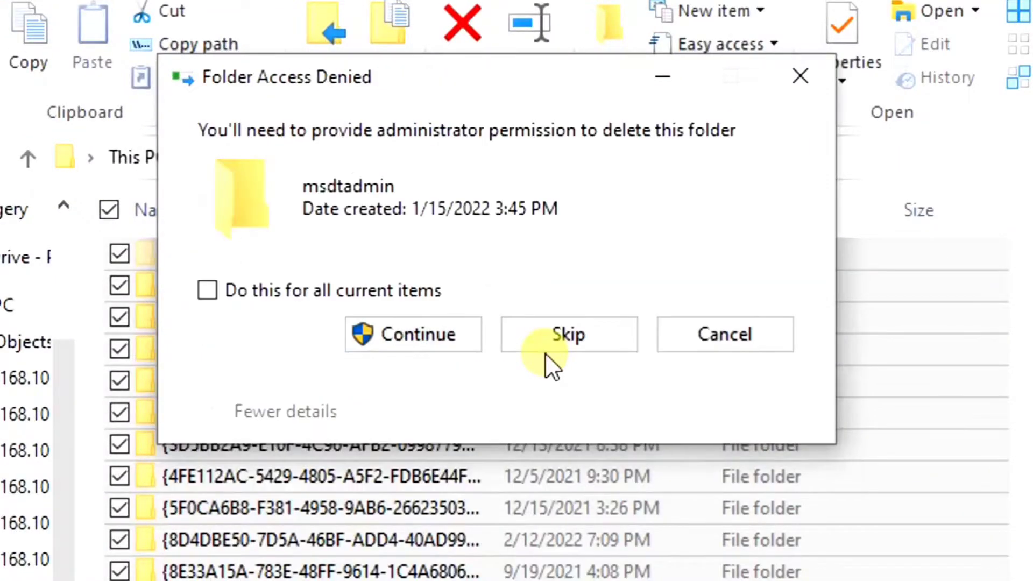
left_click(410, 334)
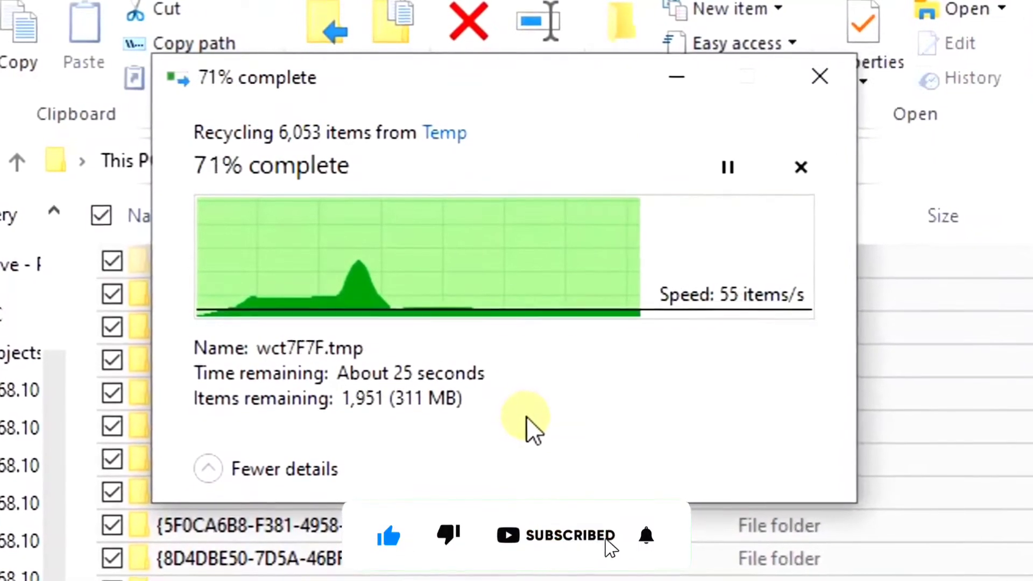
left_click(801, 168)
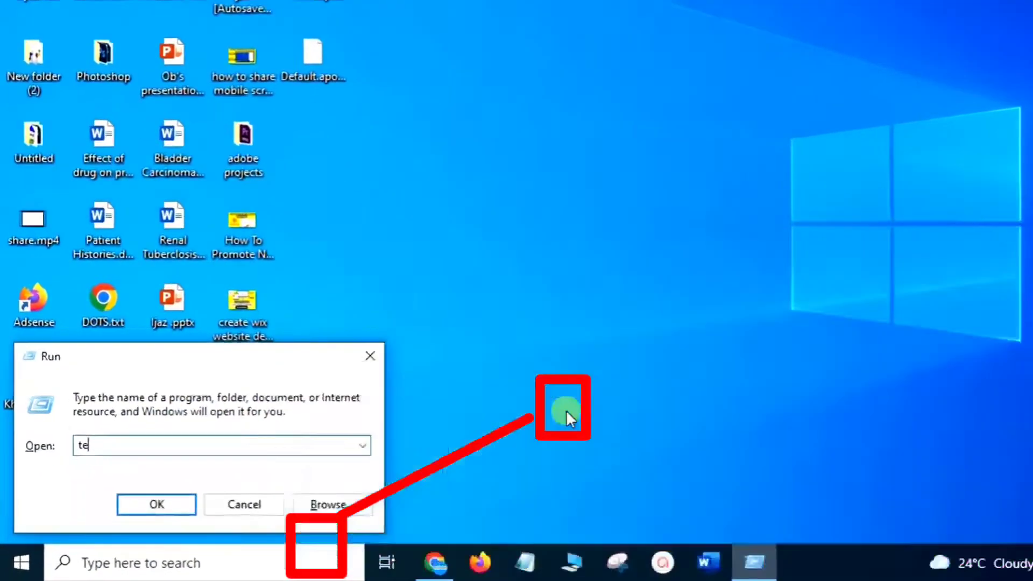
Step: Run 'temp' and delete all 30 items in the Windows\Temp folder
type("m")
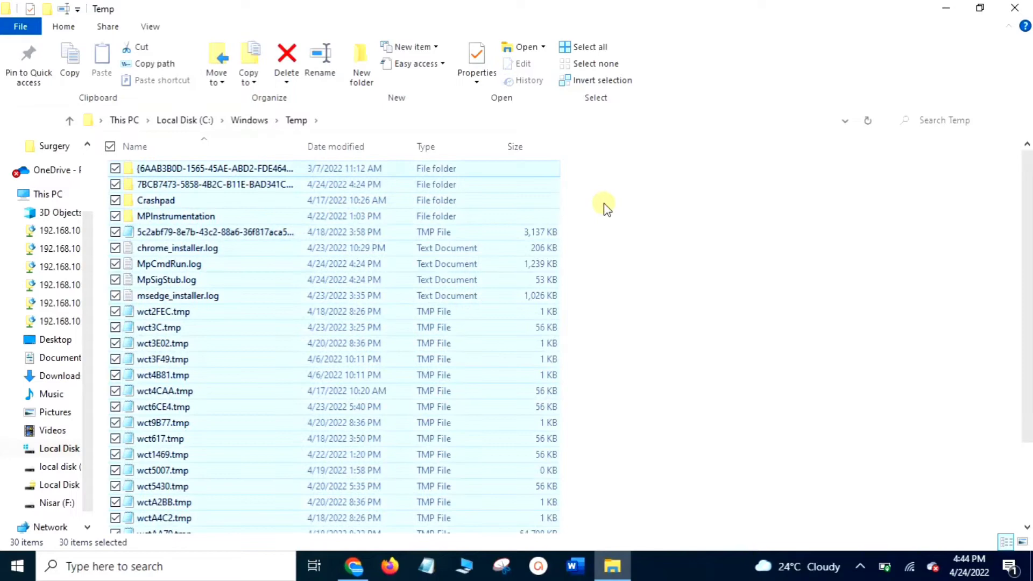
left_click(286, 63)
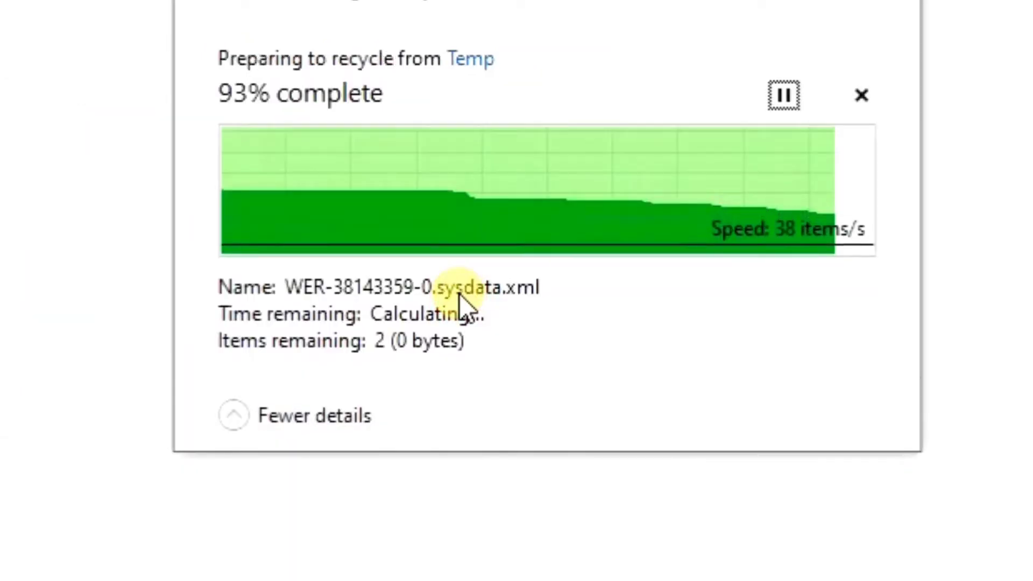
left_click(860, 96)
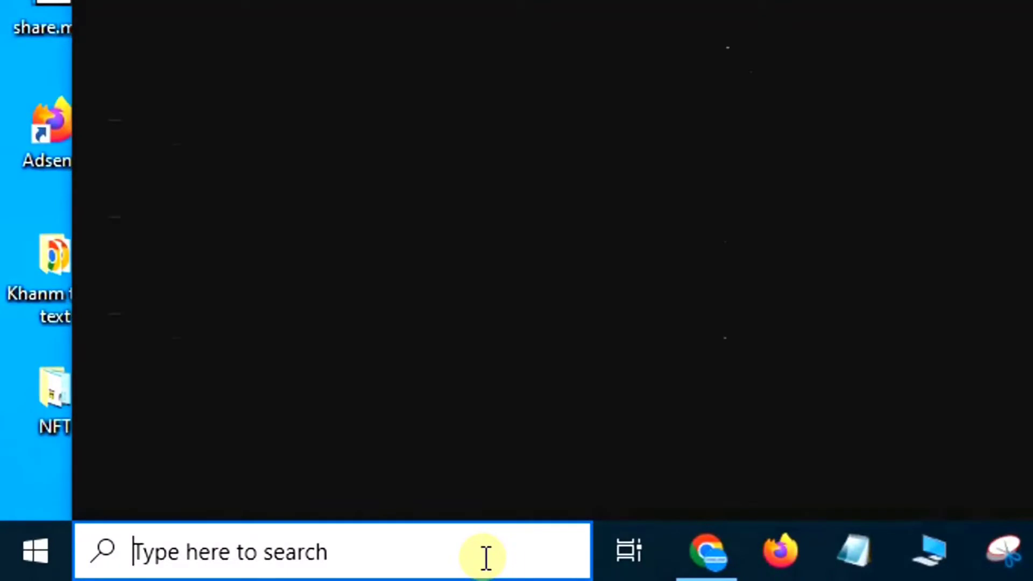
Step: Search 'settings' and switch Xbox Game Bar off under Gaming
type("settings")
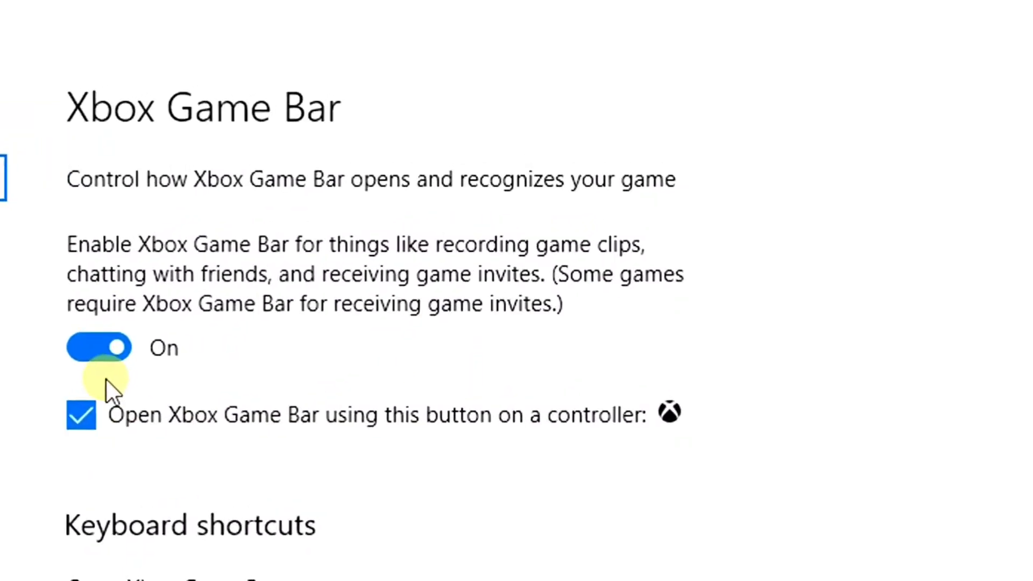
left_click(99, 347)
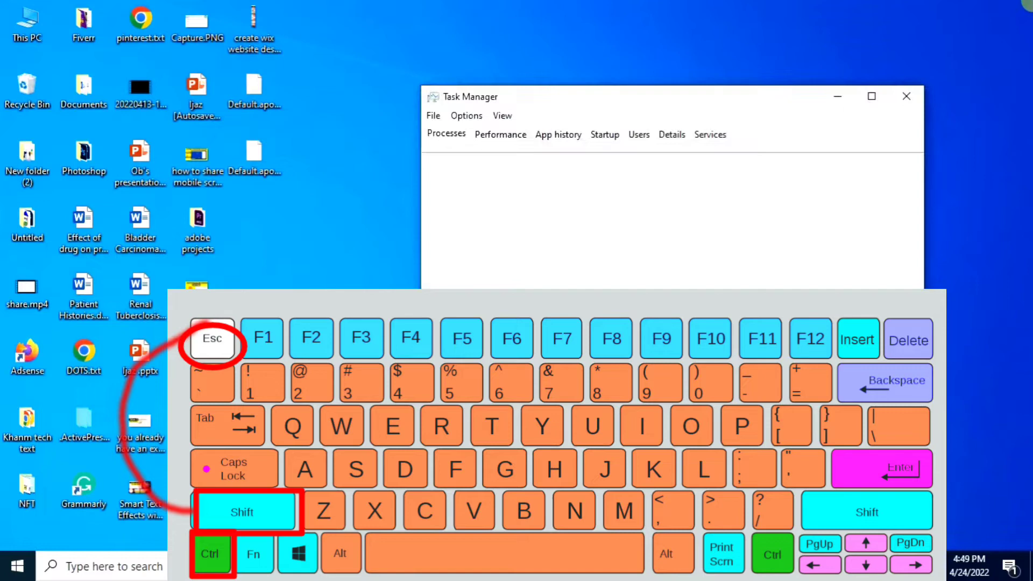
Step: Show Task Manager's full details view and maximize it to fill the screen
left_click(445, 133)
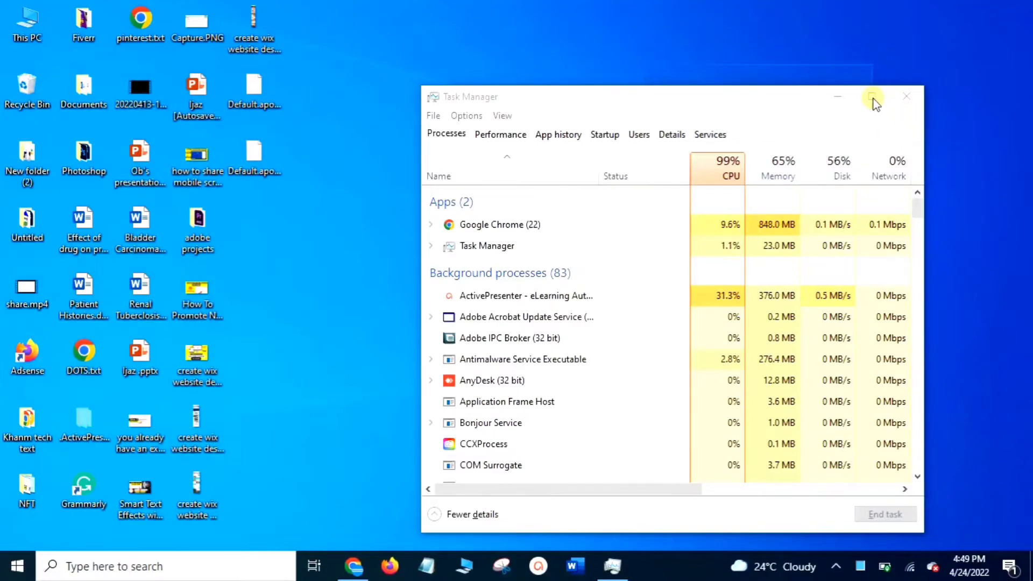
left_click(872, 97)
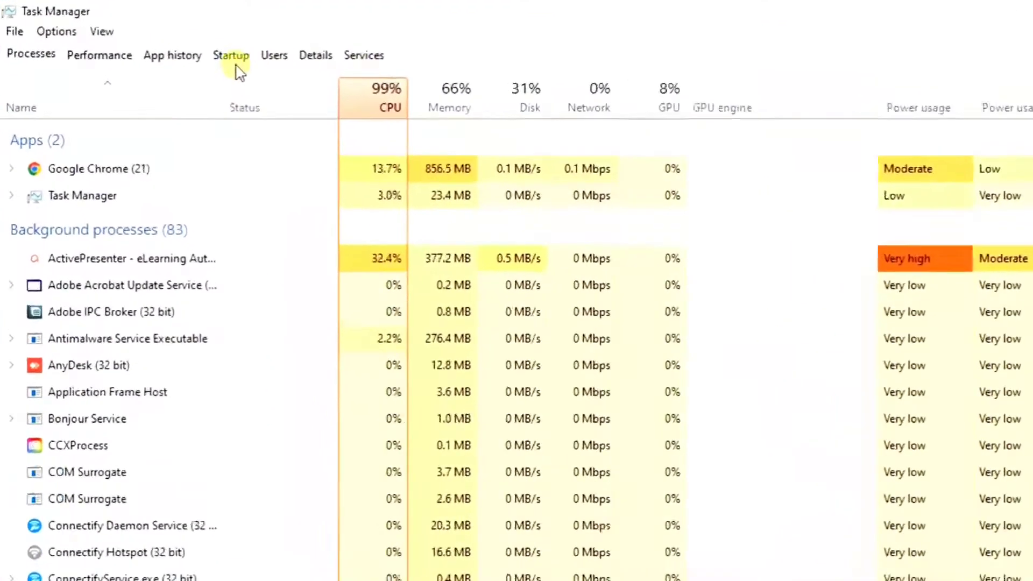
Step: In the Startup list, disable Connectify Hotspot, Cortana, Slack, ZoomIt64 and Wondershare Studio
left_click(231, 55)
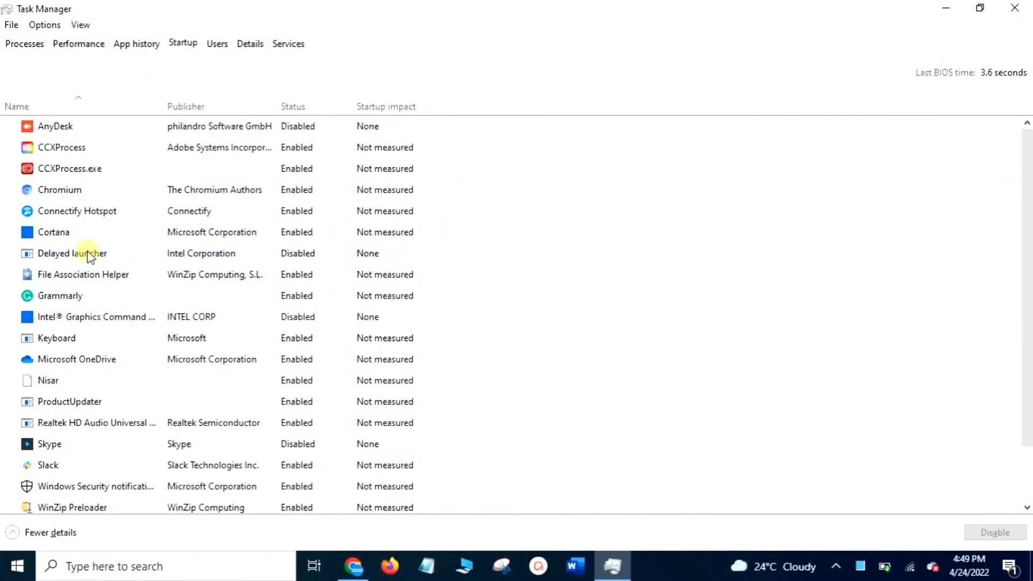
mouse_move(139, 127)
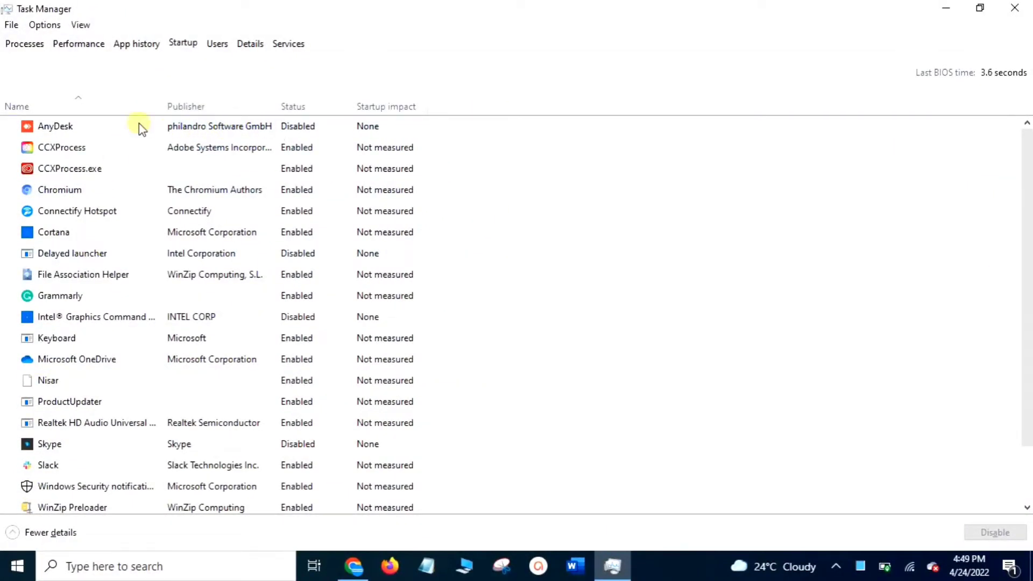
mouse_move(23, 156)
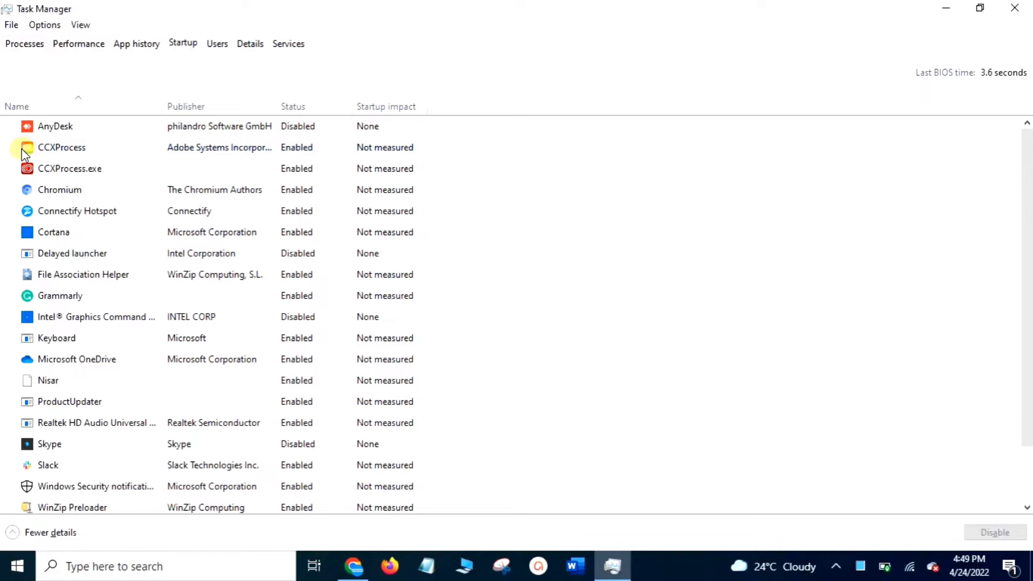
mouse_move(247, 159)
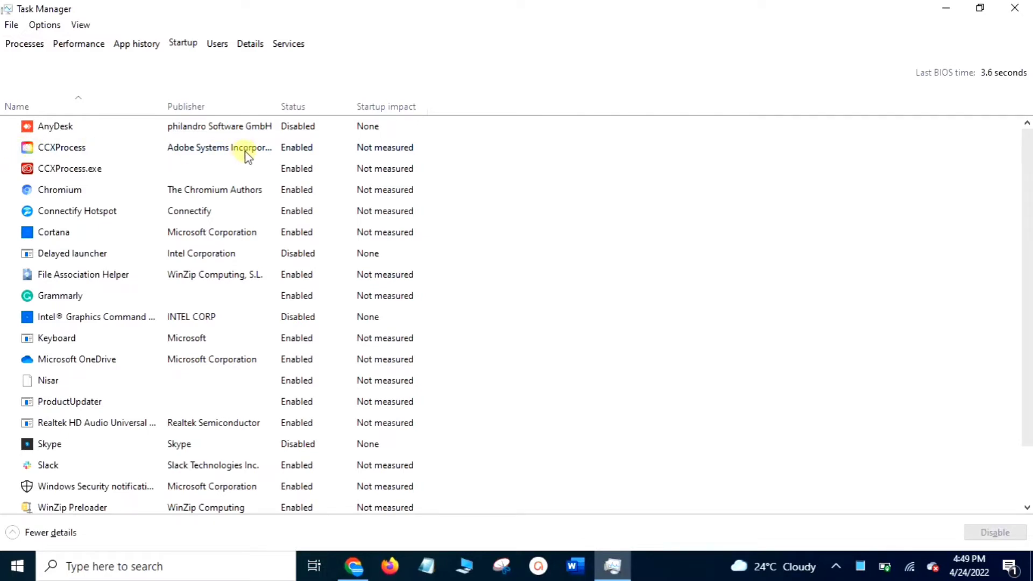
mouse_move(219, 183)
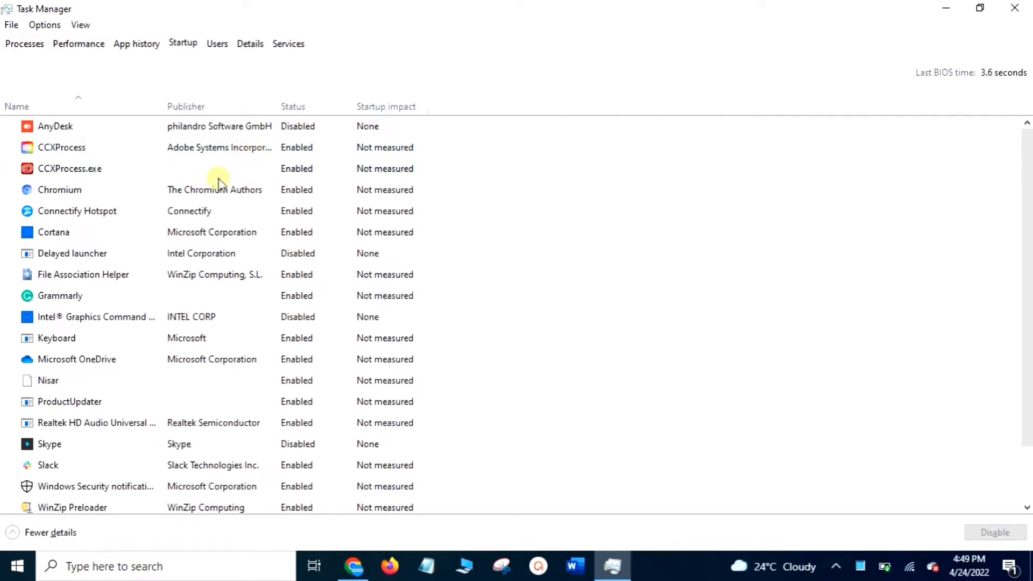
mouse_move(140, 203)
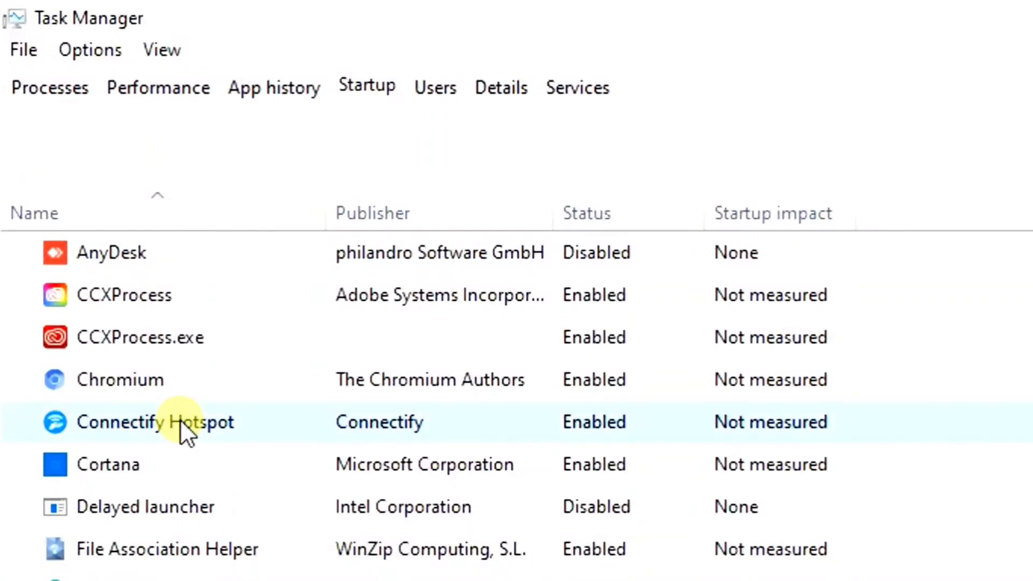
right_click(154, 422)
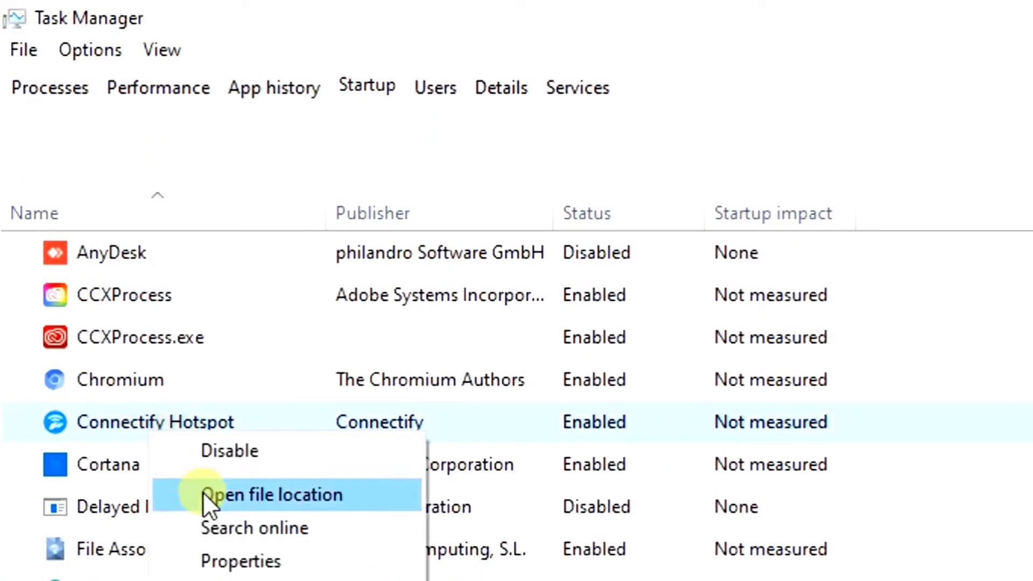
left_click(229, 451)
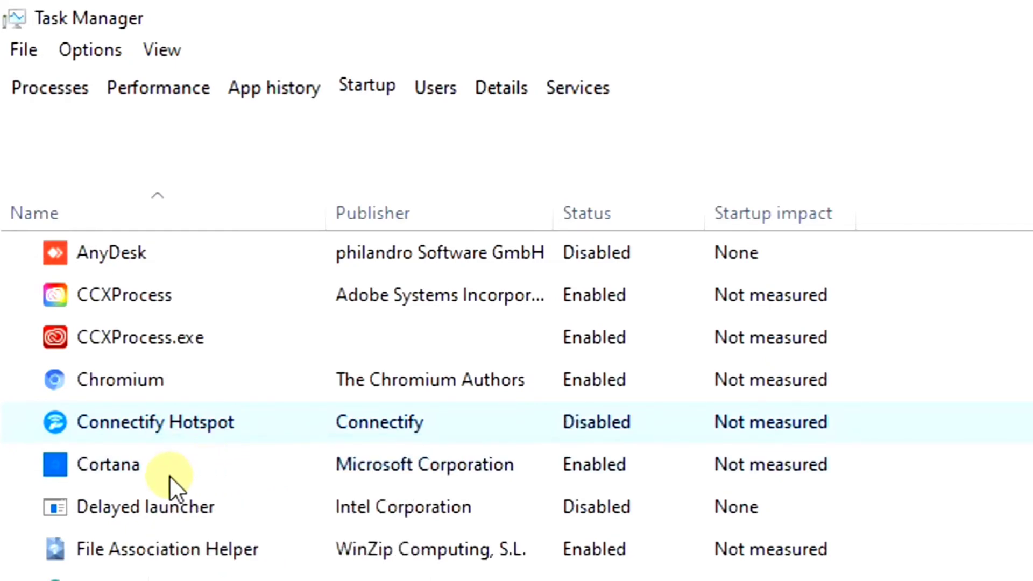
right_click(109, 465)
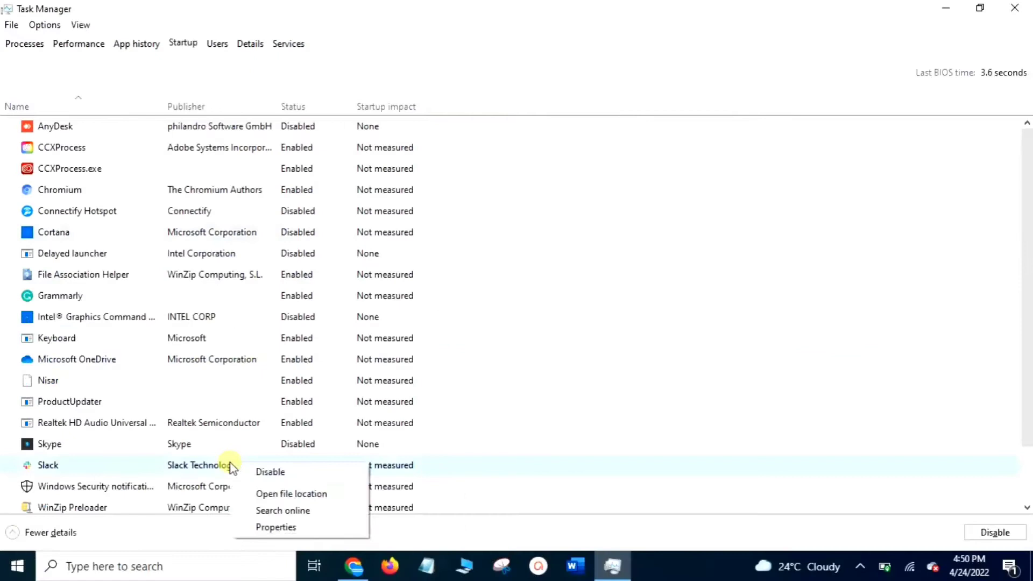
left_click(270, 471)
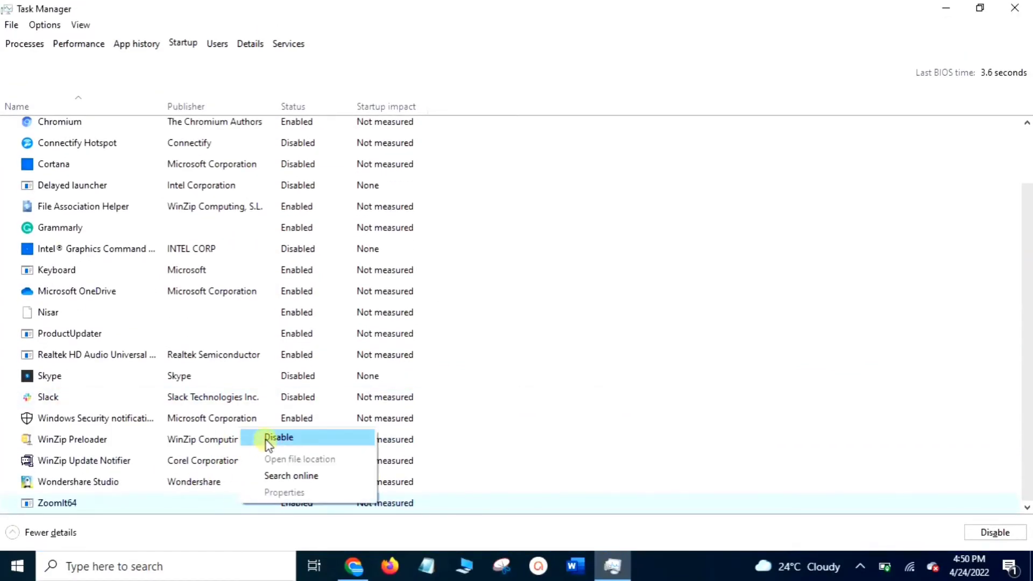
right_click(78, 482)
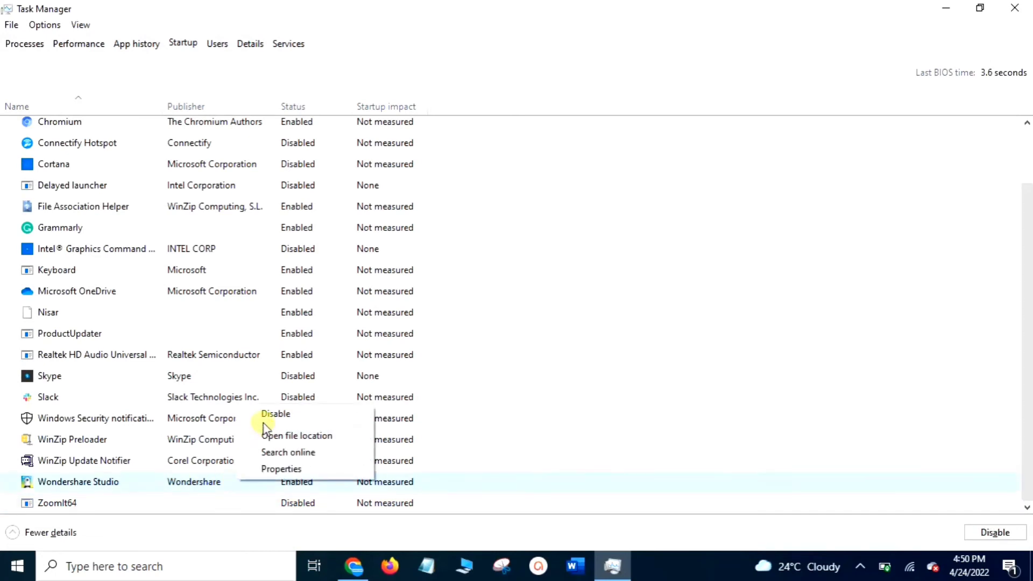
left_click(276, 413)
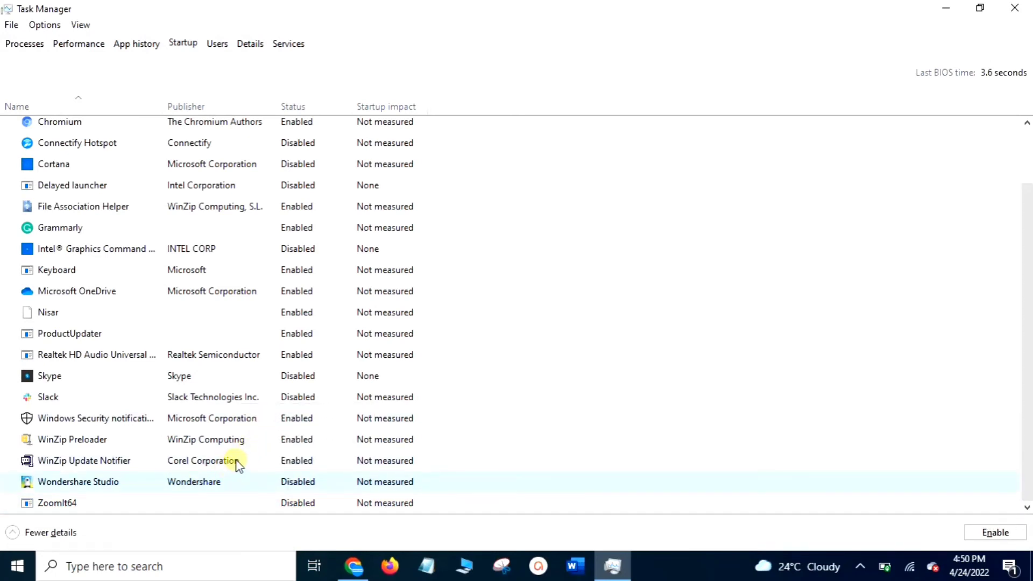